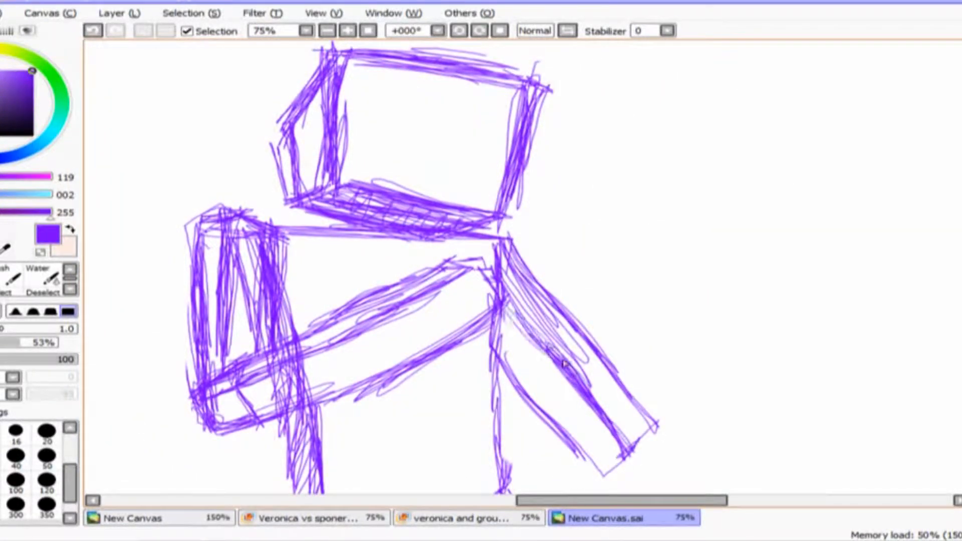
- Sketch the blocky purple body shape across the canvas with the pen
{"action": "scroll", "scroll_direction": "down", "scroll_amount": 3}
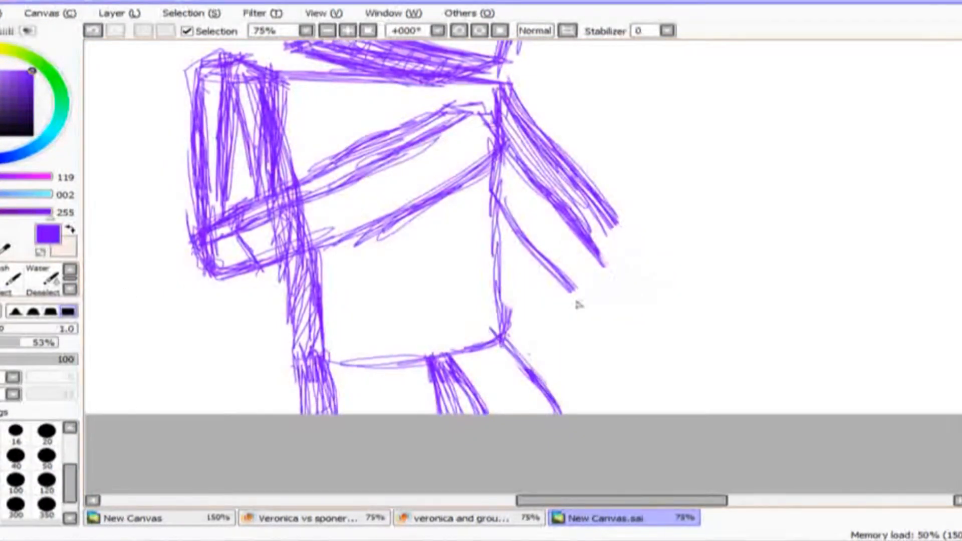
{"action": "left_click_drag", "start_coordinate": [510, 171], "coordinate": [694, 344]}
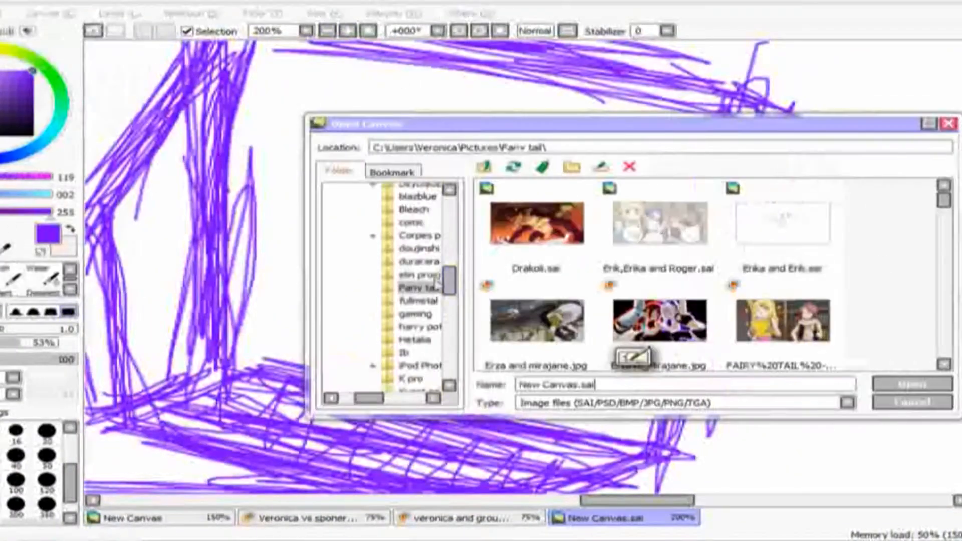
- Ink clean dark lineart, bucket-fill the arms peach and start brown shading strokes
{"action": "left_click", "coordinate": [912, 402]}
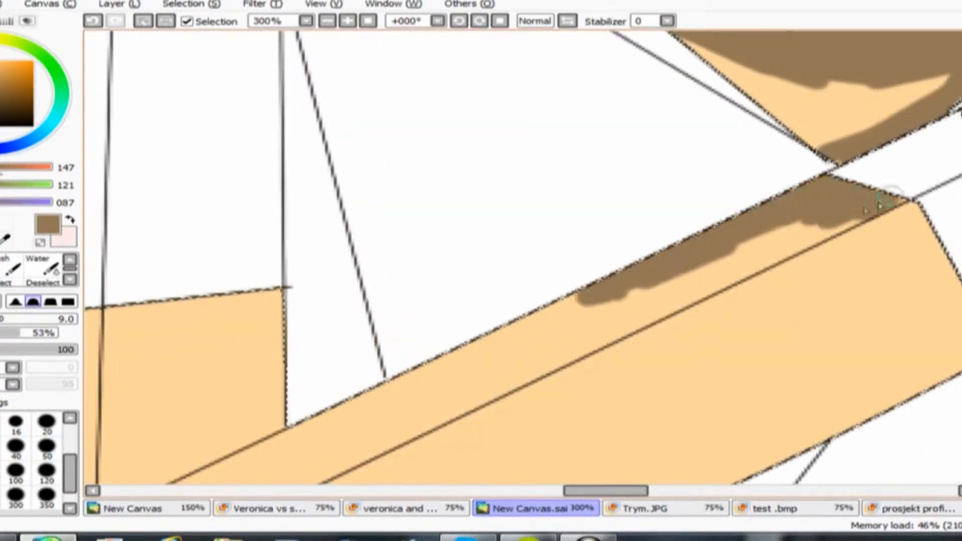
- Shade the arms, fill the background green, paint the hair brown and one eye yellow
{"action": "left_click", "coordinate": [305, 20]}
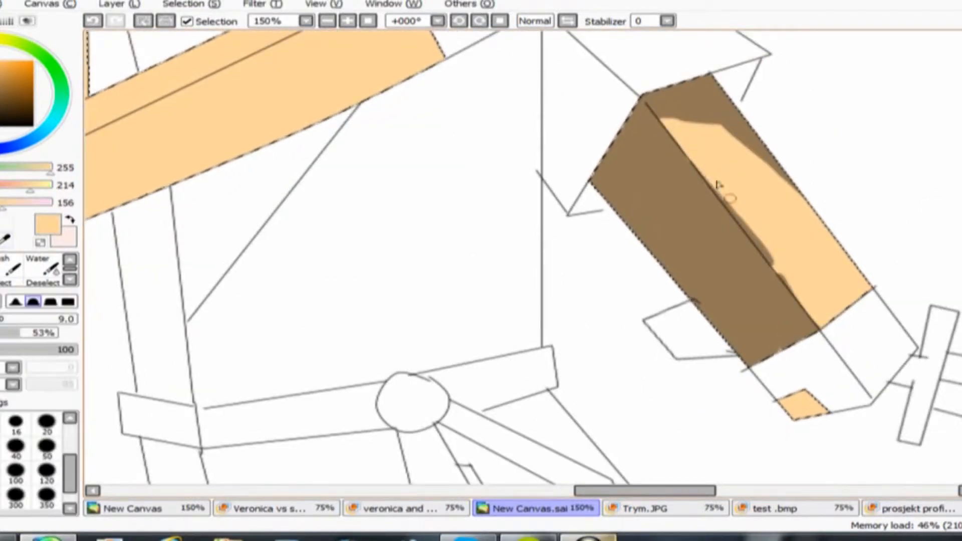
{"action": "left_click", "coordinate": [348, 20]}
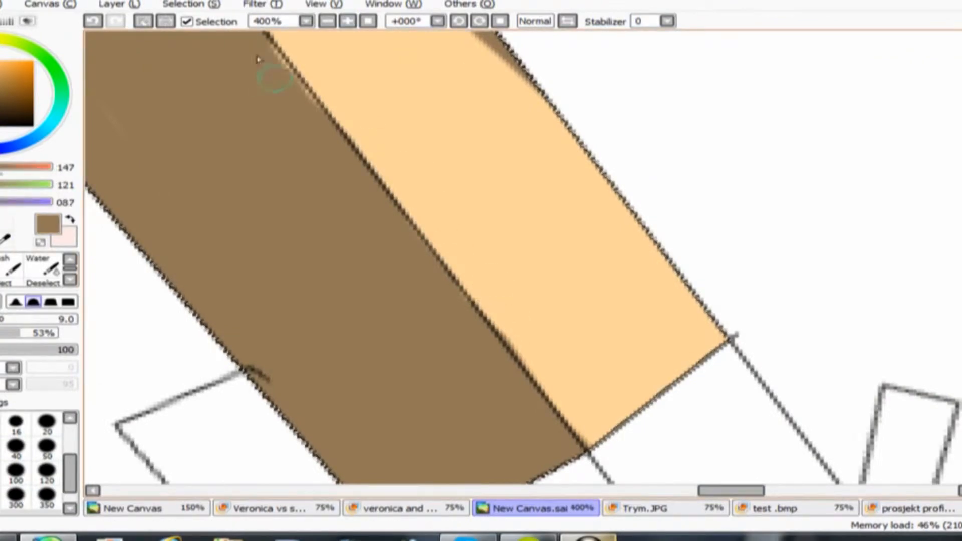
{"action": "left_click", "coordinate": [326, 21]}
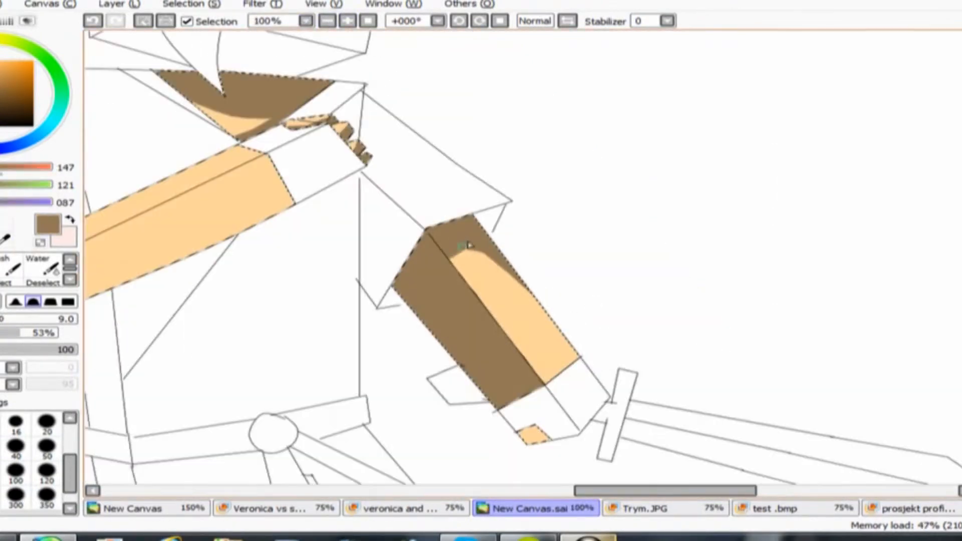
{"action": "left_click", "coordinate": [328, 20]}
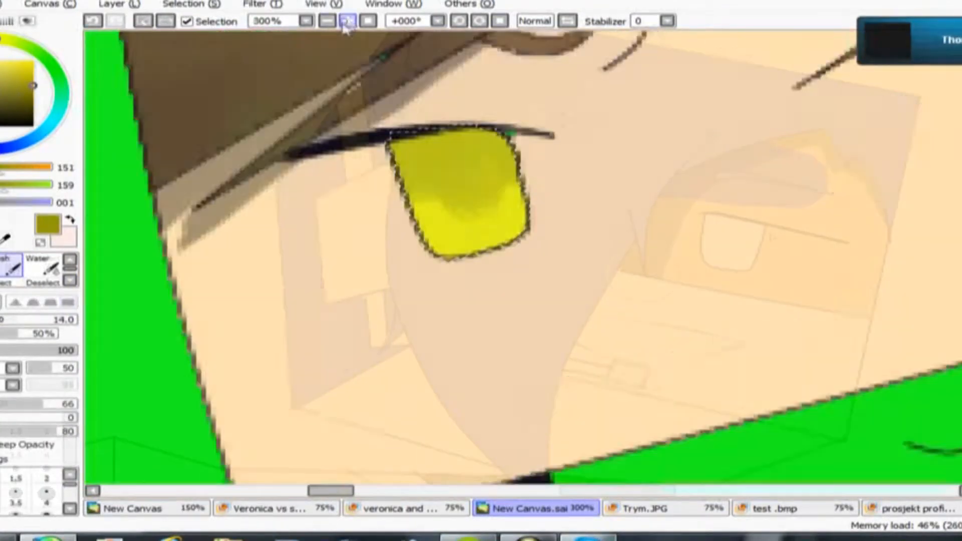
- Paint the second eye shaded red with a black blended pupil beside the yellow one
{"action": "left_click", "coordinate": [346, 20]}
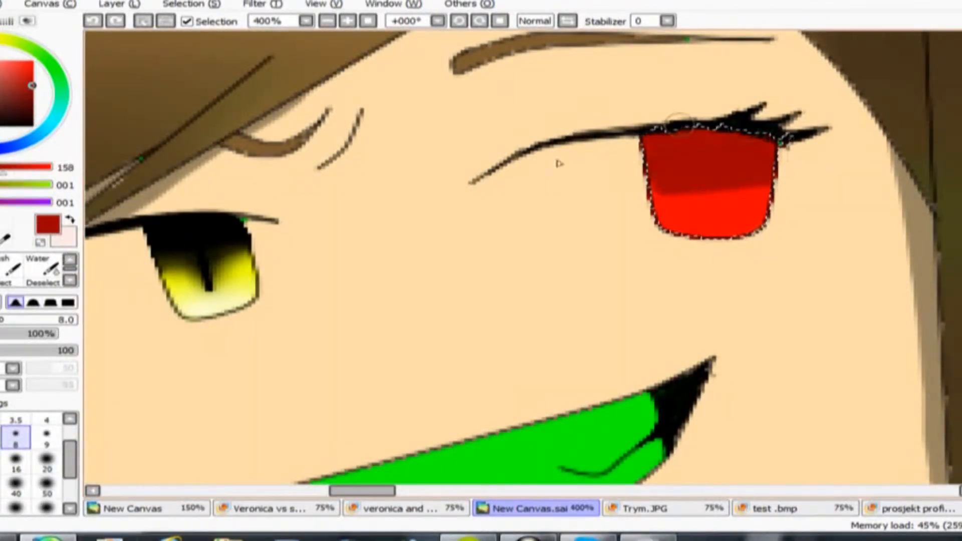
{"action": "left_click_drag", "start_coordinate": [675, 129], "coordinate": [724, 141]}
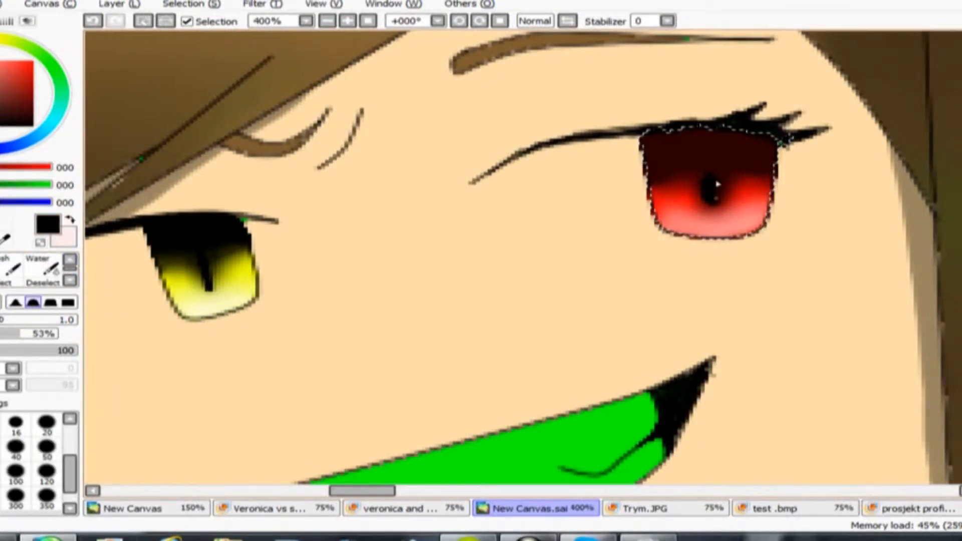
{"action": "left_click", "coordinate": [328, 20]}
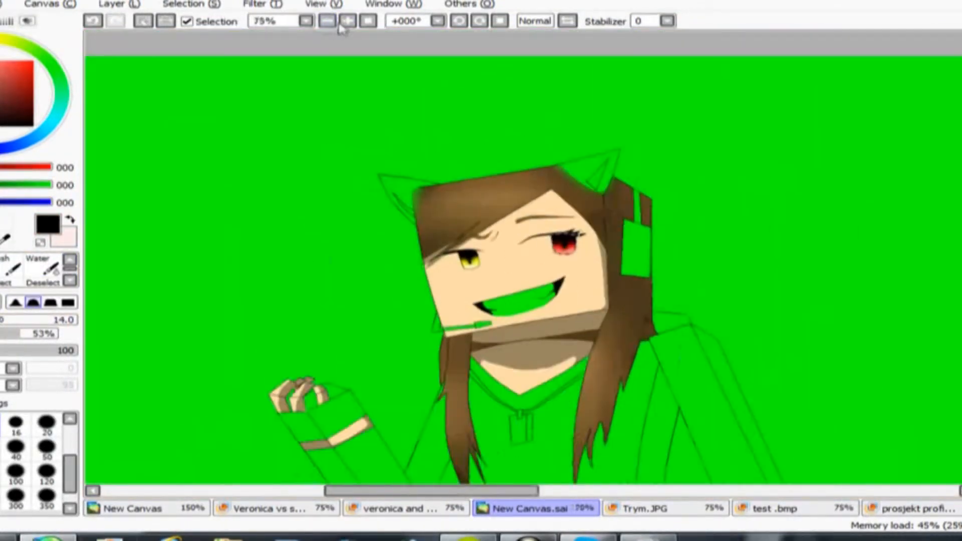
- Colour the second figure: orange hair, blue eye, black mask and shirt, skin-toned arms
{"action": "left_click", "coordinate": [346, 20]}
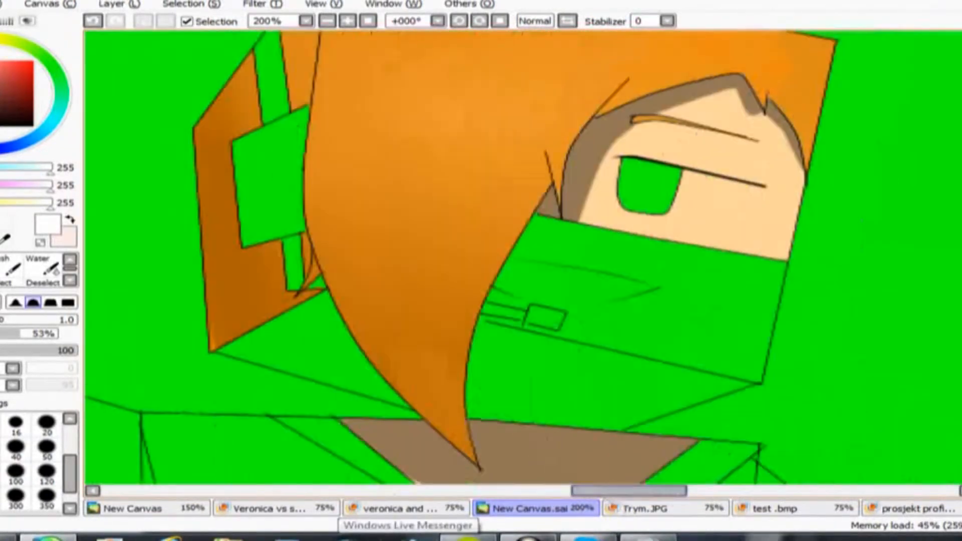
{"action": "left_click", "coordinate": [327, 20]}
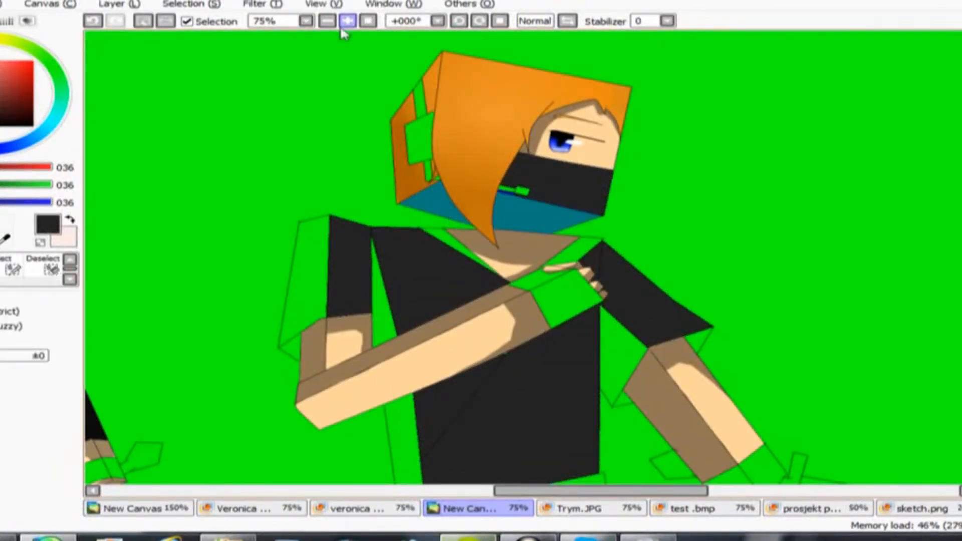
- Paint shadows on the black shirts and peach-and-brown shading on the arms and fingers
{"action": "left_click", "coordinate": [346, 20]}
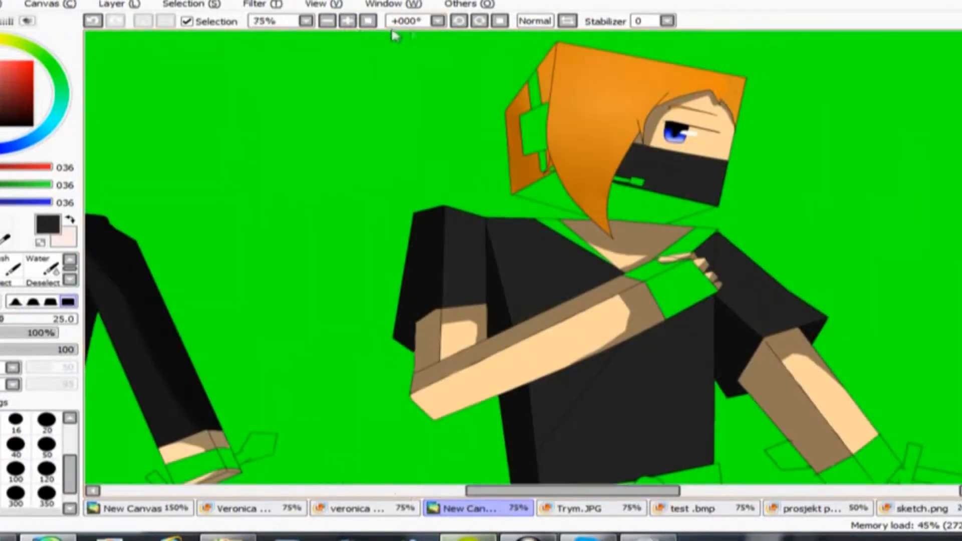
{"action": "left_click", "coordinate": [347, 20]}
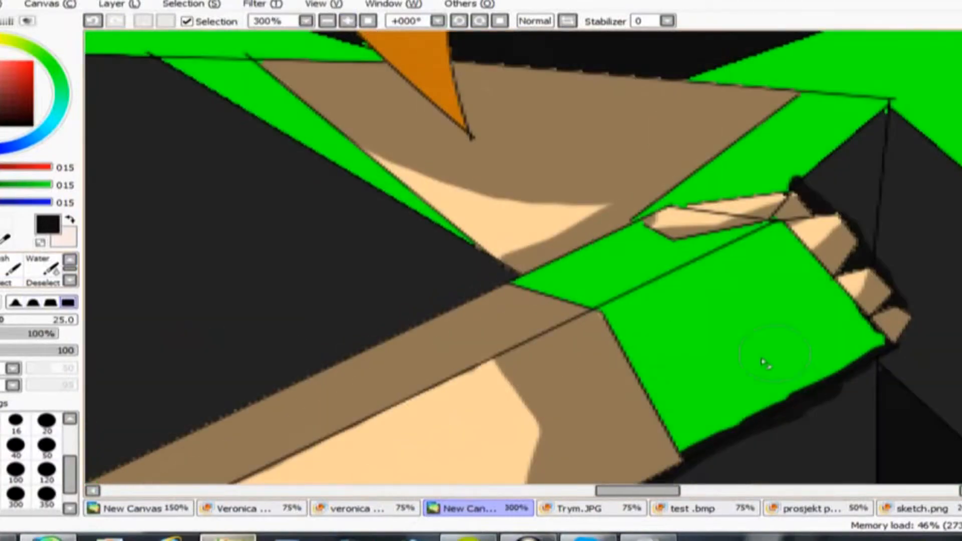
- Shade the raised hand, adding purple headphones, pink mask detail and grey collar shading
{"action": "left_click", "coordinate": [327, 20]}
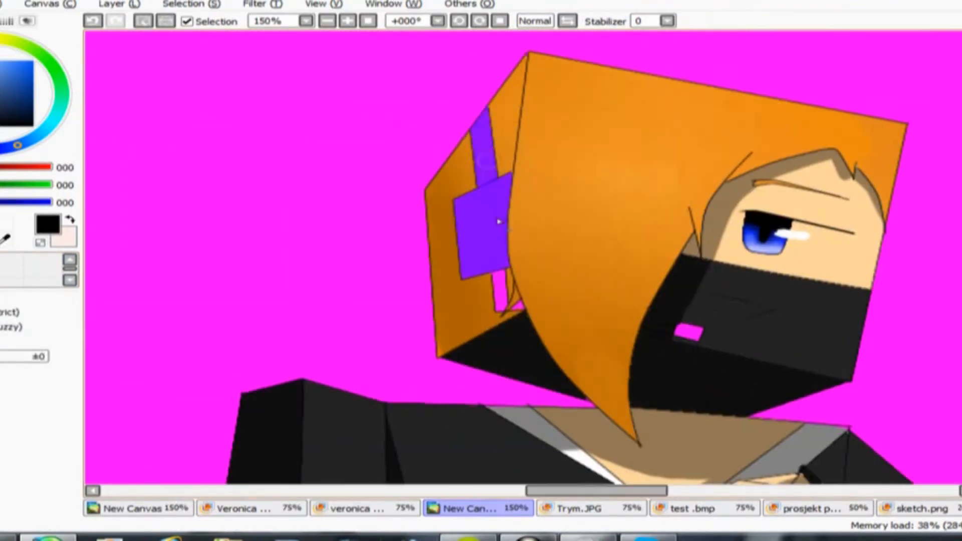
- Airbrush soft shading on both characters' hair and faces, adding white teeth and eye highlights
{"action": "left_click", "coordinate": [327, 20]}
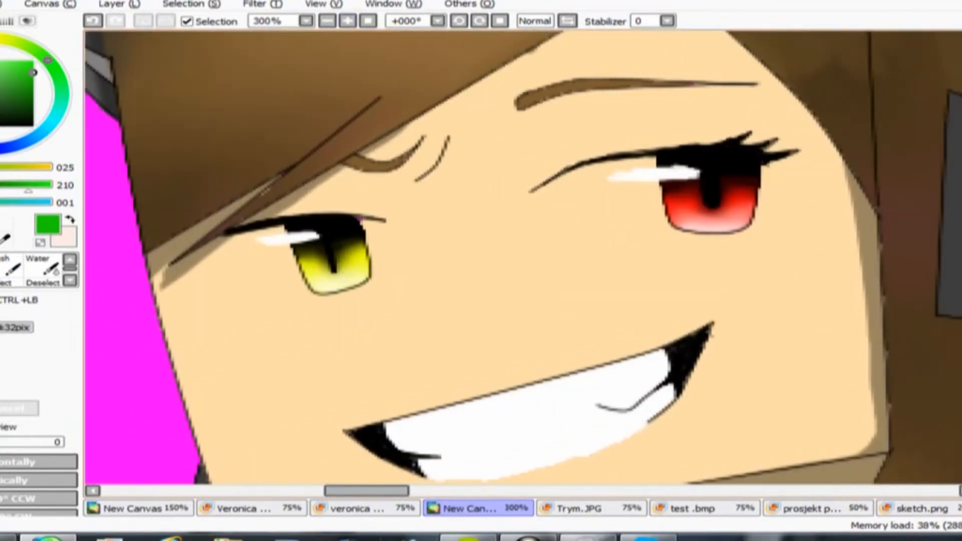
- Add grey shading to the black mask and white touches around the brown-haired character's eyes
{"action": "left_click", "coordinate": [348, 20]}
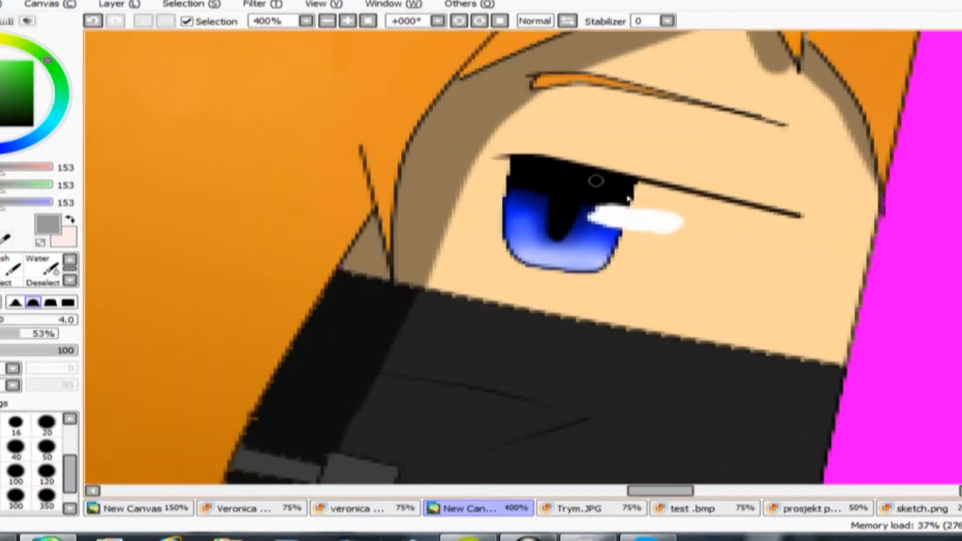
{"action": "left_click_drag", "start_coordinate": [625, 196], "coordinate": [780, 221]}
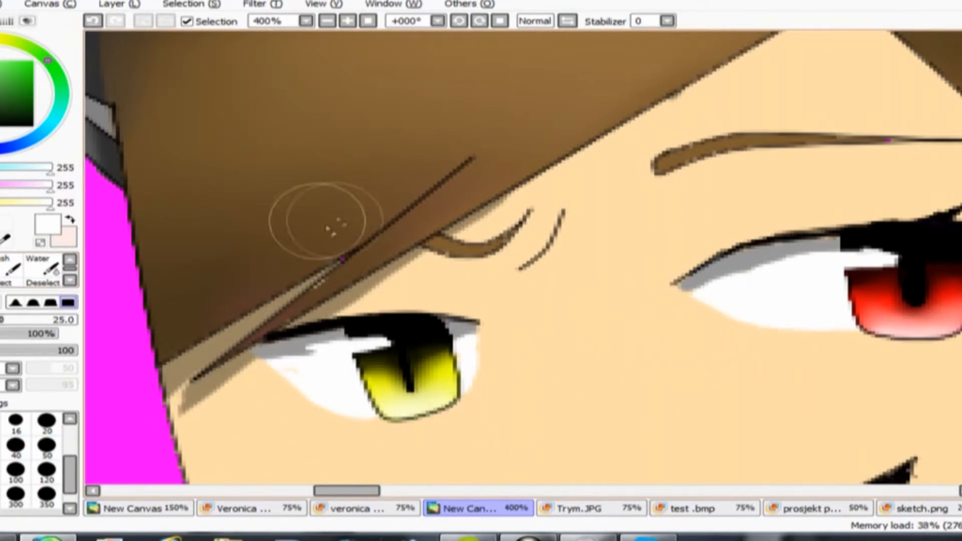
{"action": "mouse_move", "coordinate": [319, 55]}
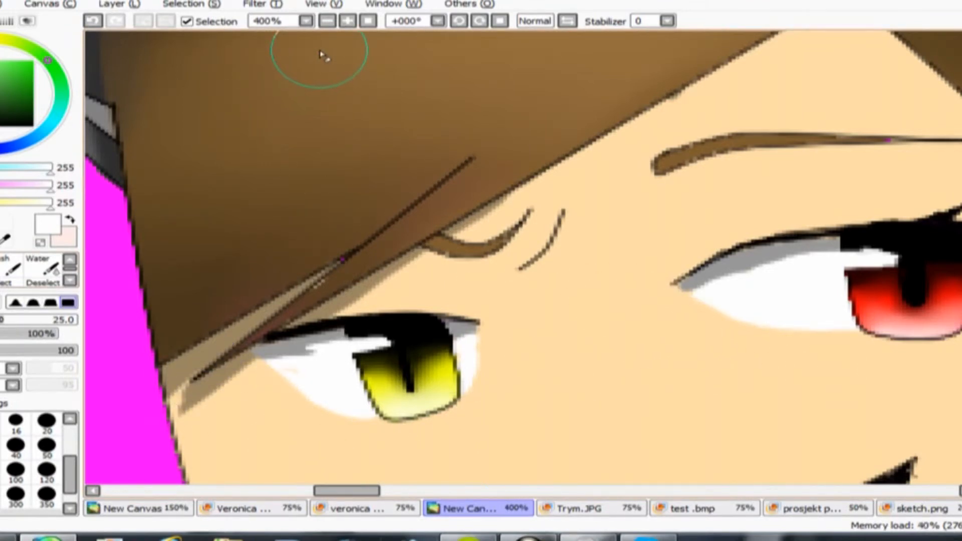
{"action": "left_click", "coordinate": [327, 20]}
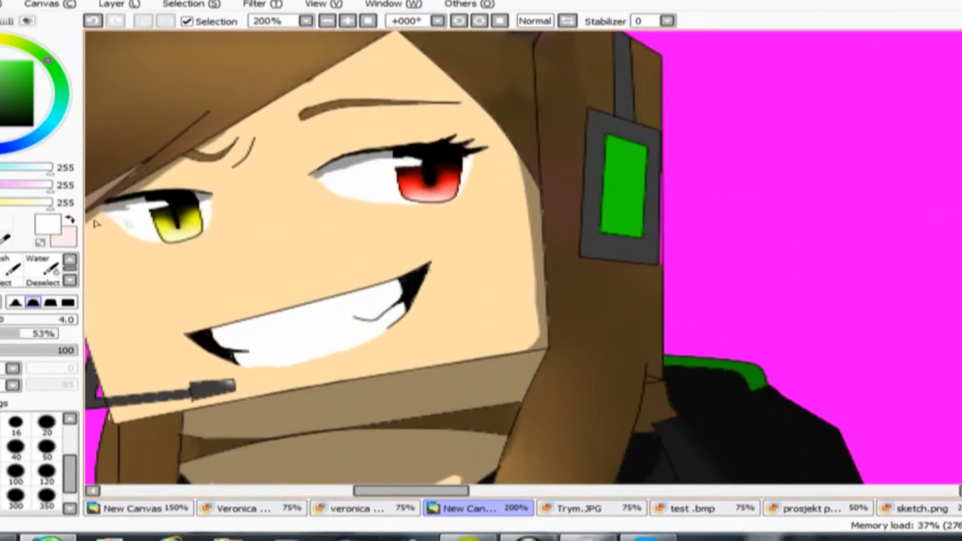
{"action": "scroll", "scroll_direction": "left", "scroll_amount": 3}
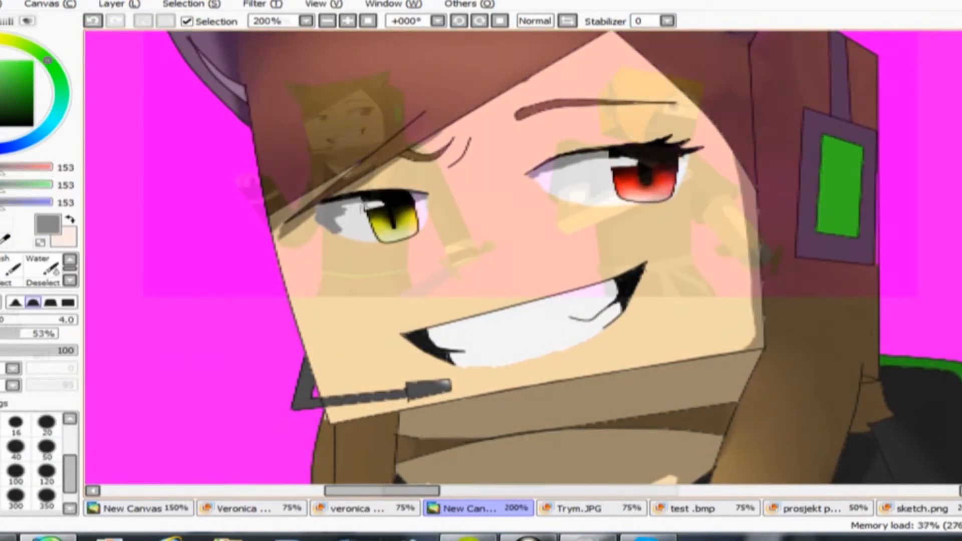
- Paint a dark purple gradient over the pink background behind both sword-wielding characters
{"action": "left_click", "coordinate": [329, 20]}
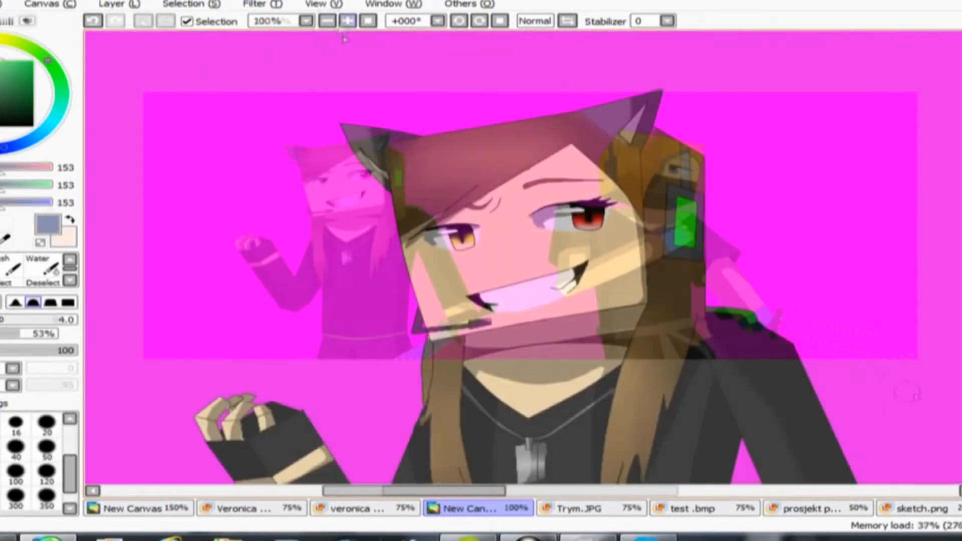
{"action": "left_click", "coordinate": [348, 20]}
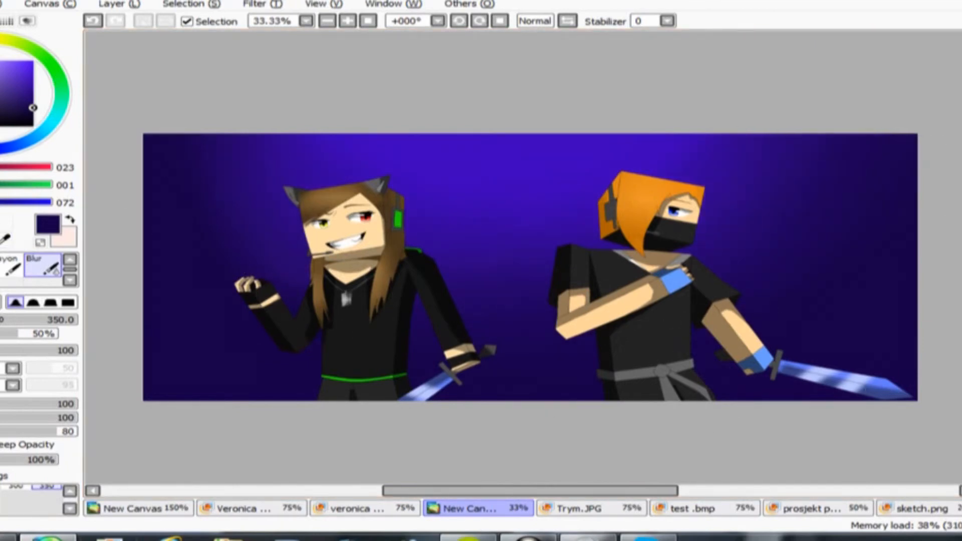
- Select a rectangle between the characters' heads and fill it with grey
{"action": "left_click", "coordinate": [479, 185]}
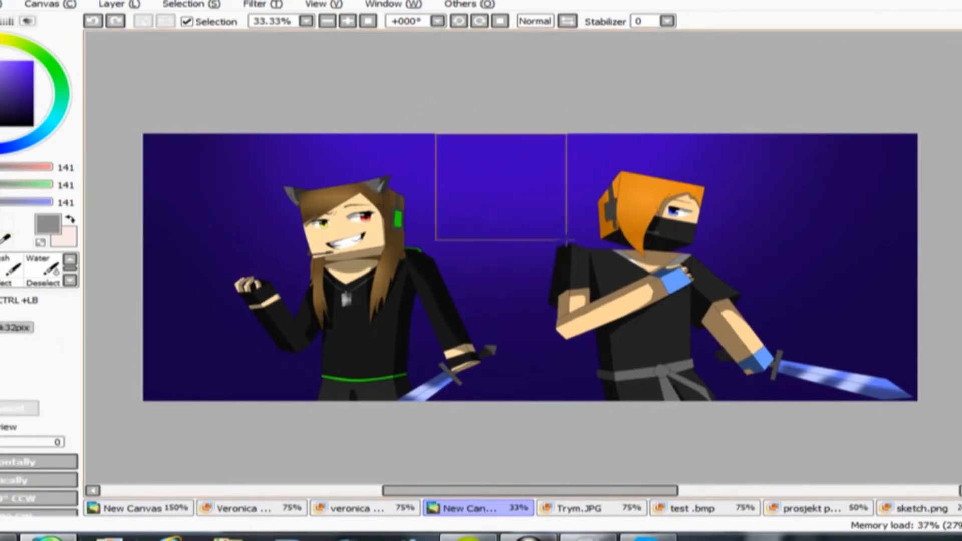
{"action": "left_click", "coordinate": [348, 20]}
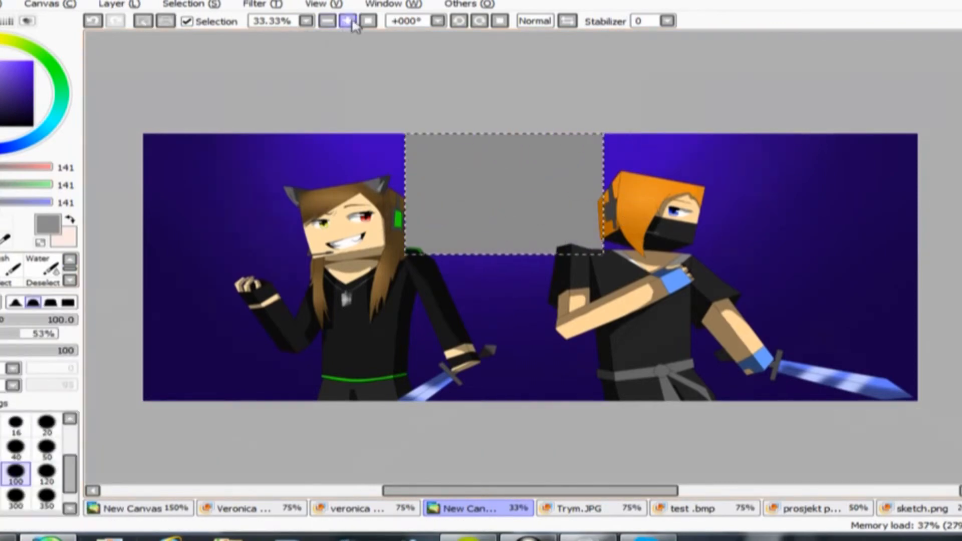
{"action": "left_click", "coordinate": [348, 20]}
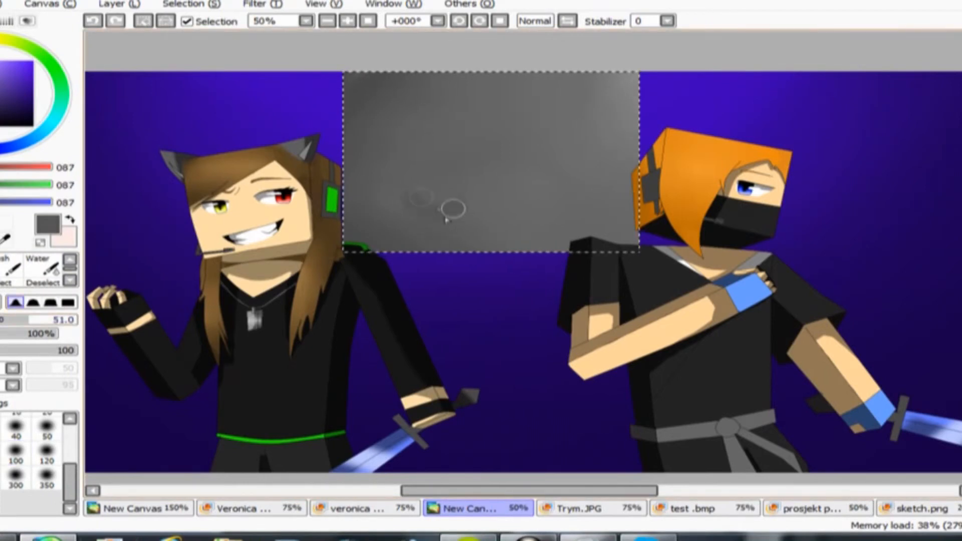
- Paint darker tones and lighter streaks into the grey panel for a cloudy texture
{"action": "left_click_drag", "start_coordinate": [451, 212], "coordinate": [555, 160]}
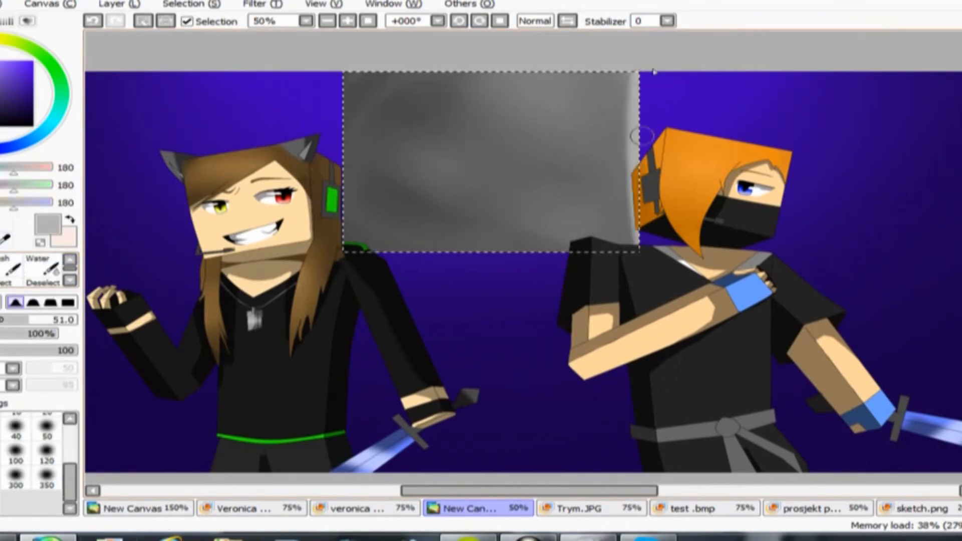
{"action": "left_click_drag", "start_coordinate": [641, 135], "coordinate": [574, 205]}
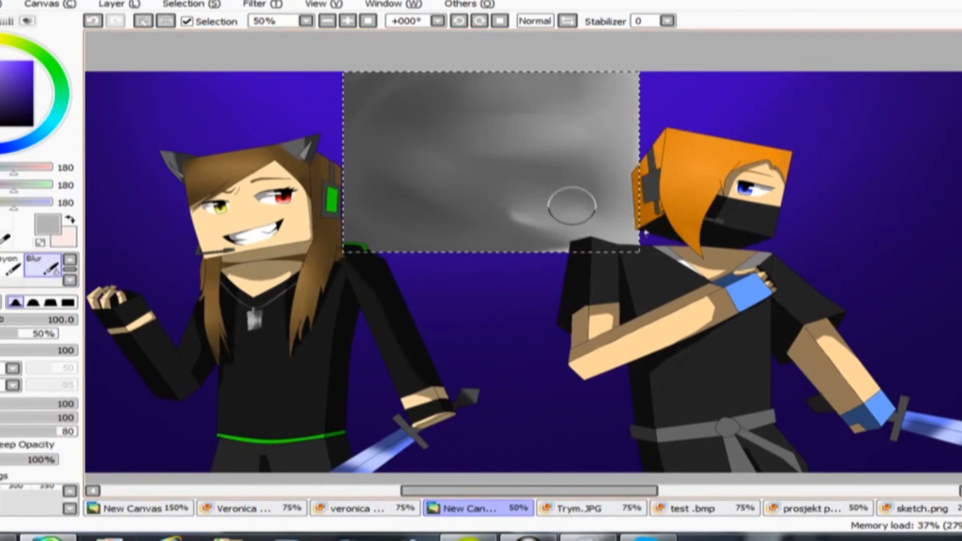